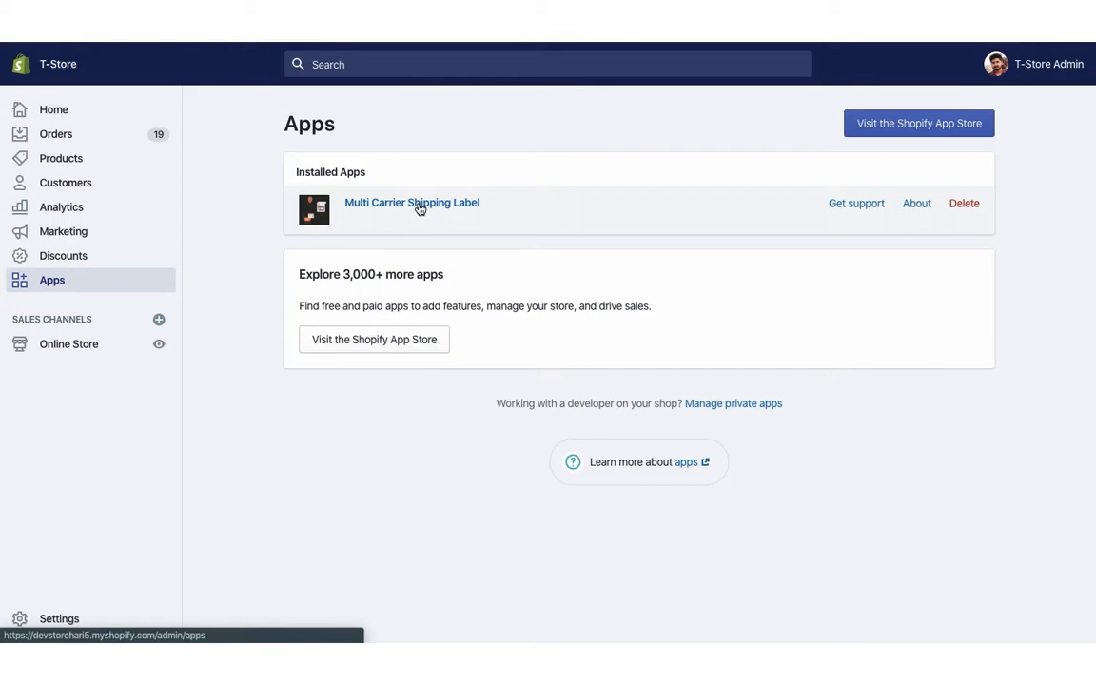
Launch the shipping app, review the From Address, and start adding a carrier.
left_click(412, 202)
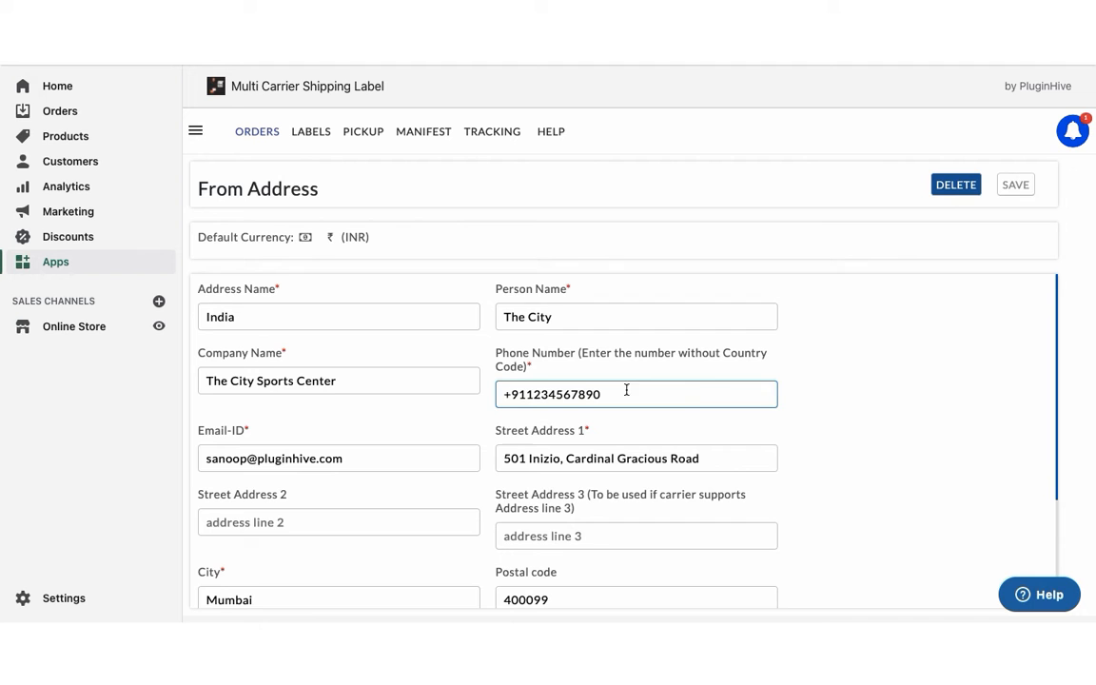
scroll("down", 3)
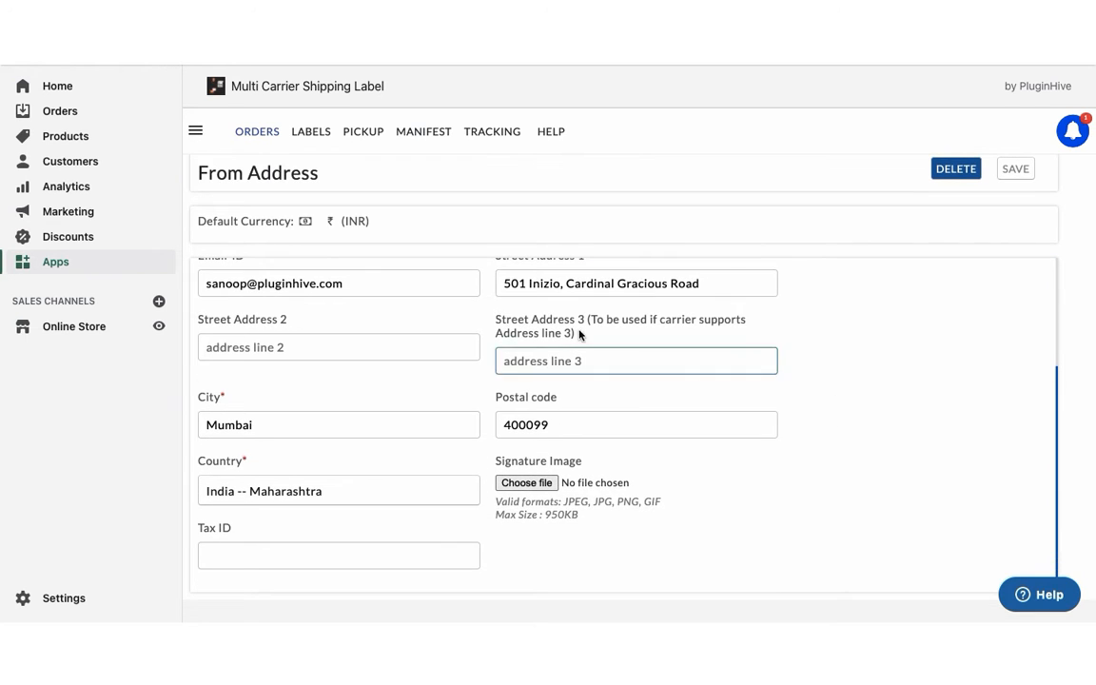
left_click(196, 130)
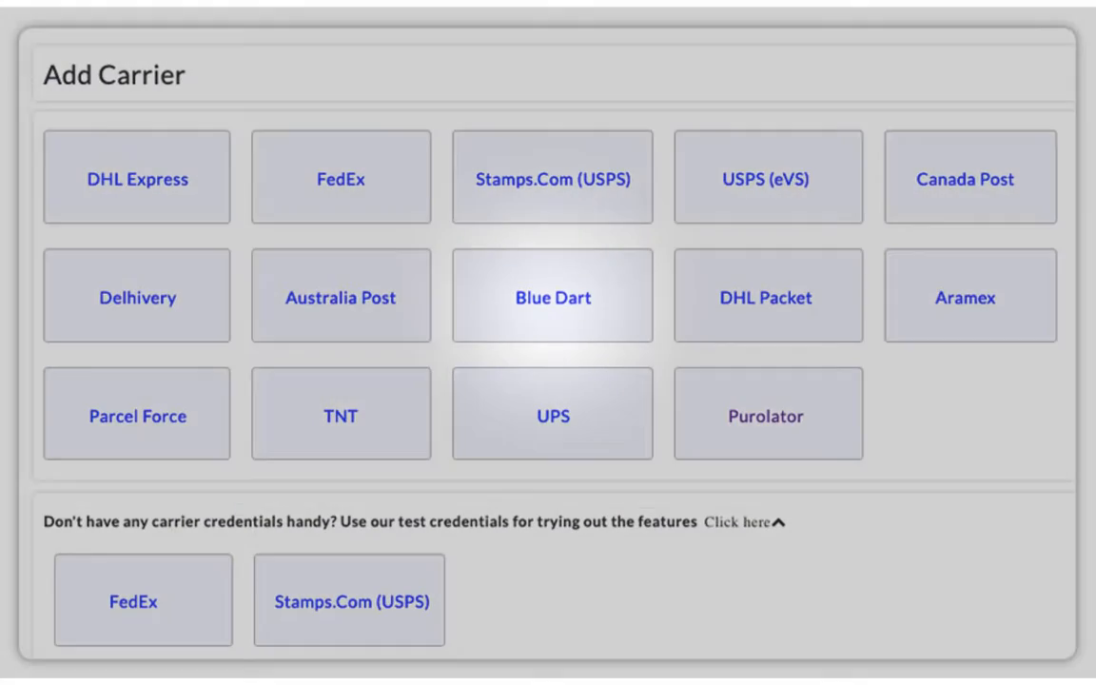
Choose Blue Dart from the Add Carrier list.
left_click(552, 297)
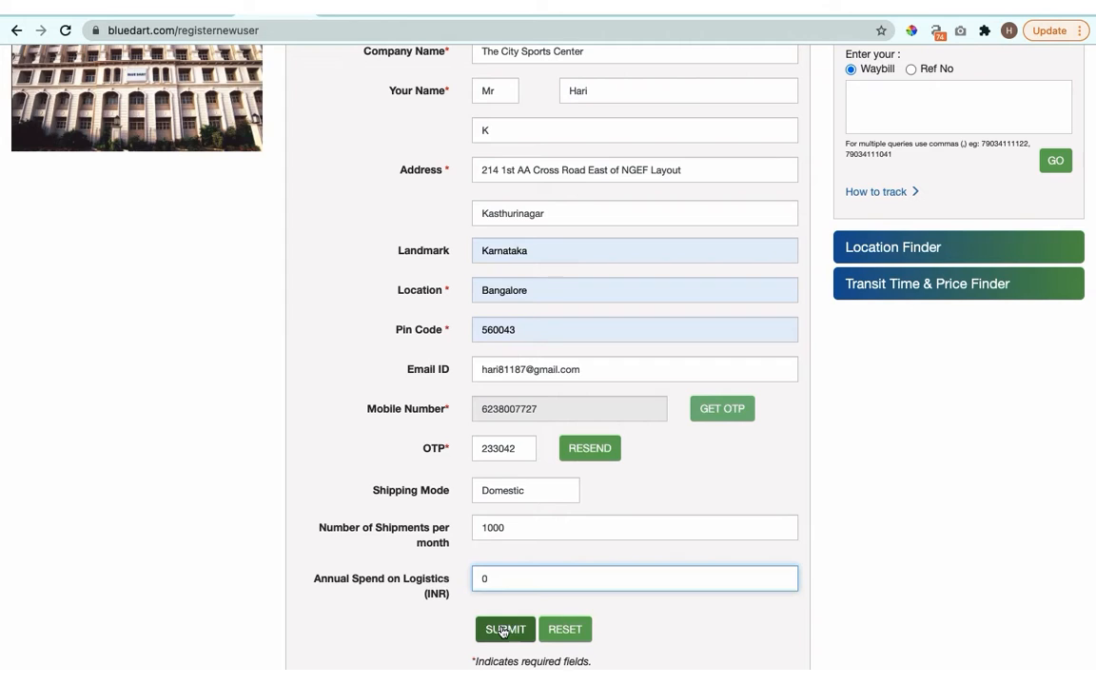
Submit the Blue Dart business registration for The City Sports Center.
left_click(504, 628)
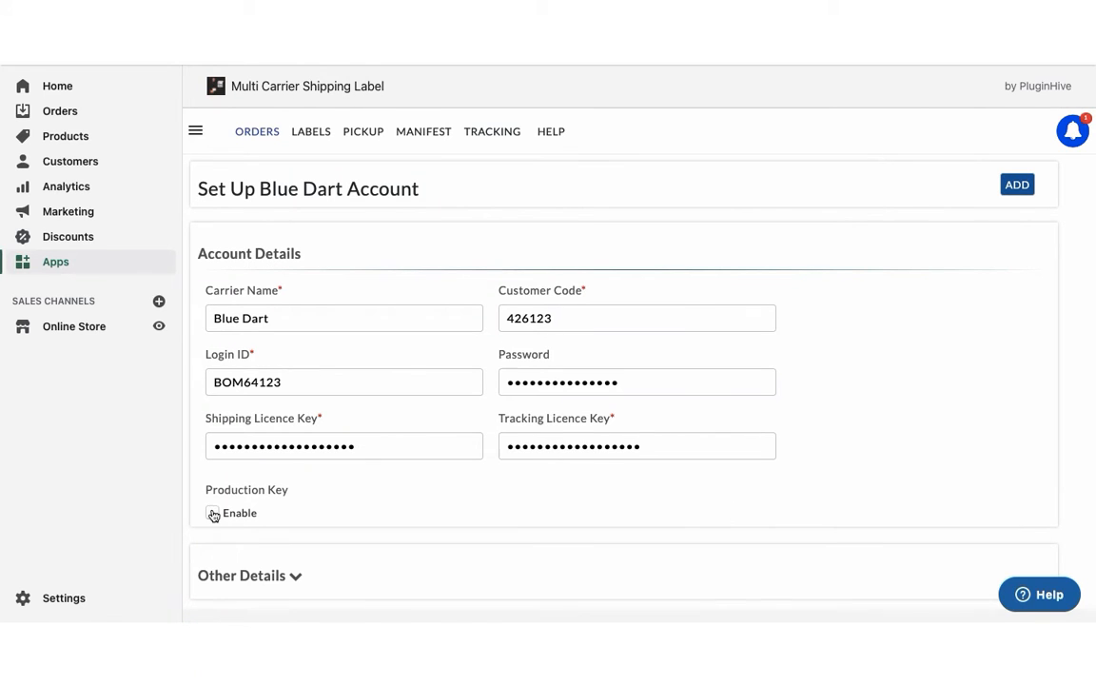
Enable the Blue Dart production key and draft an automation rule assigning Blue Dart Apex.
left_click(213, 512)
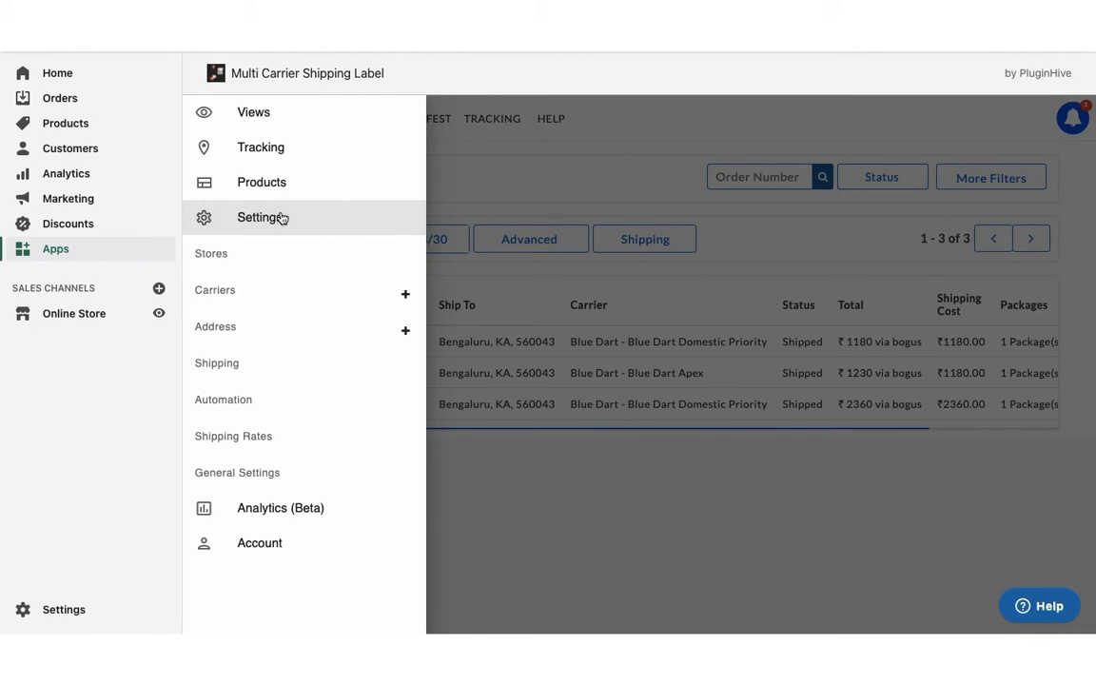
left_click(223, 400)
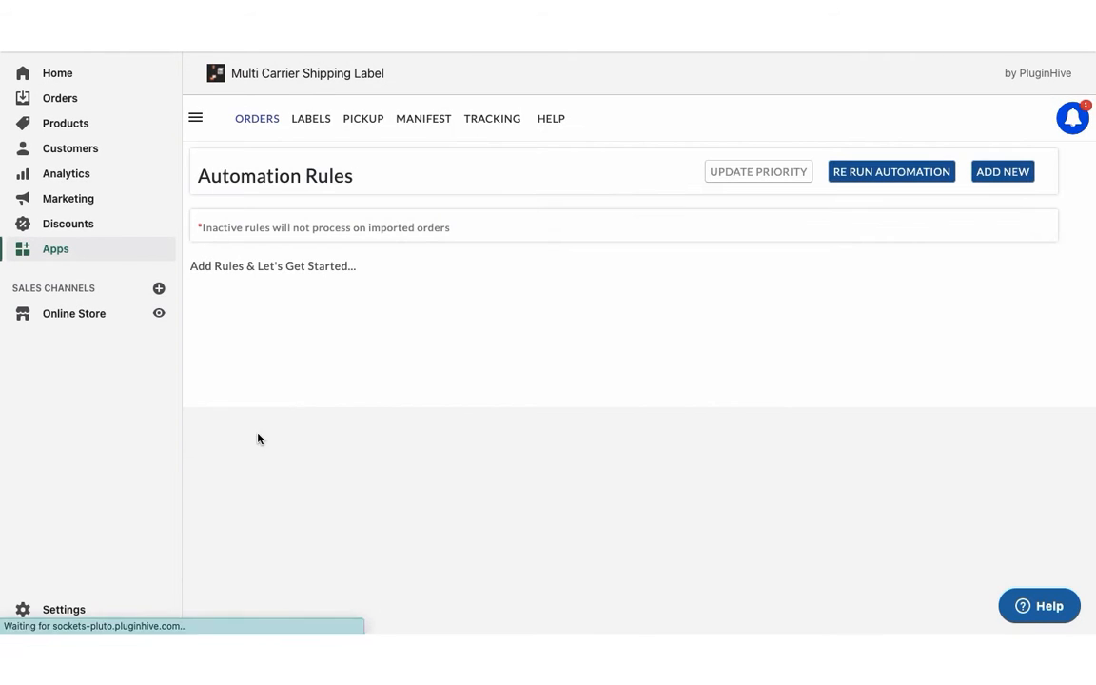
left_click(1001, 171)
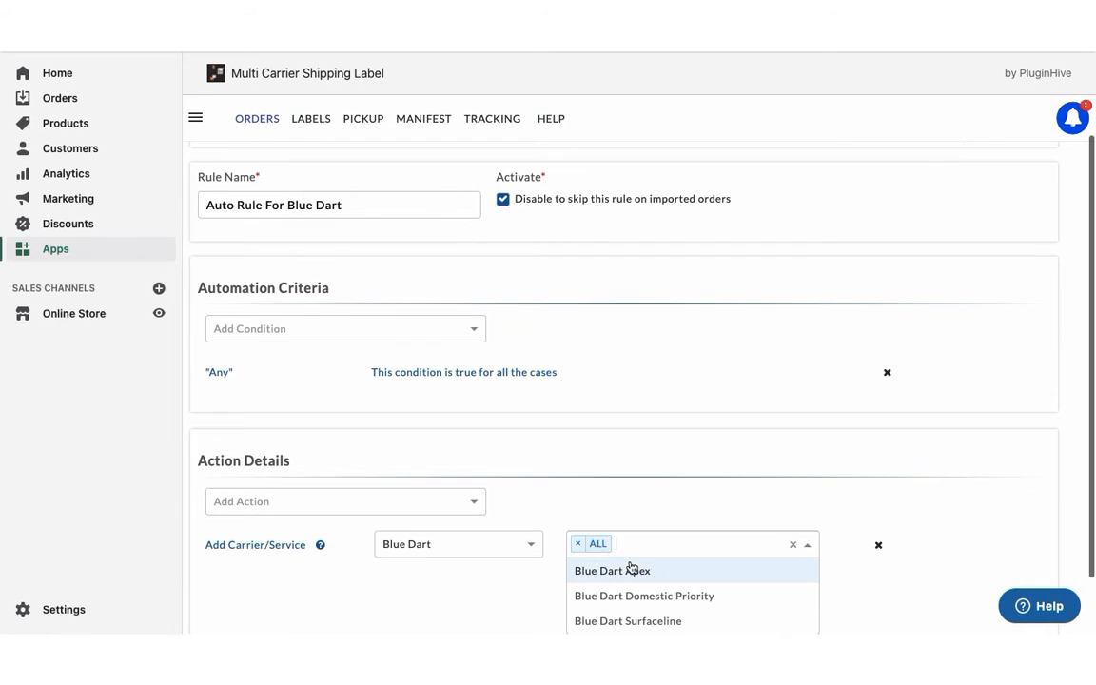
left_click(613, 571)
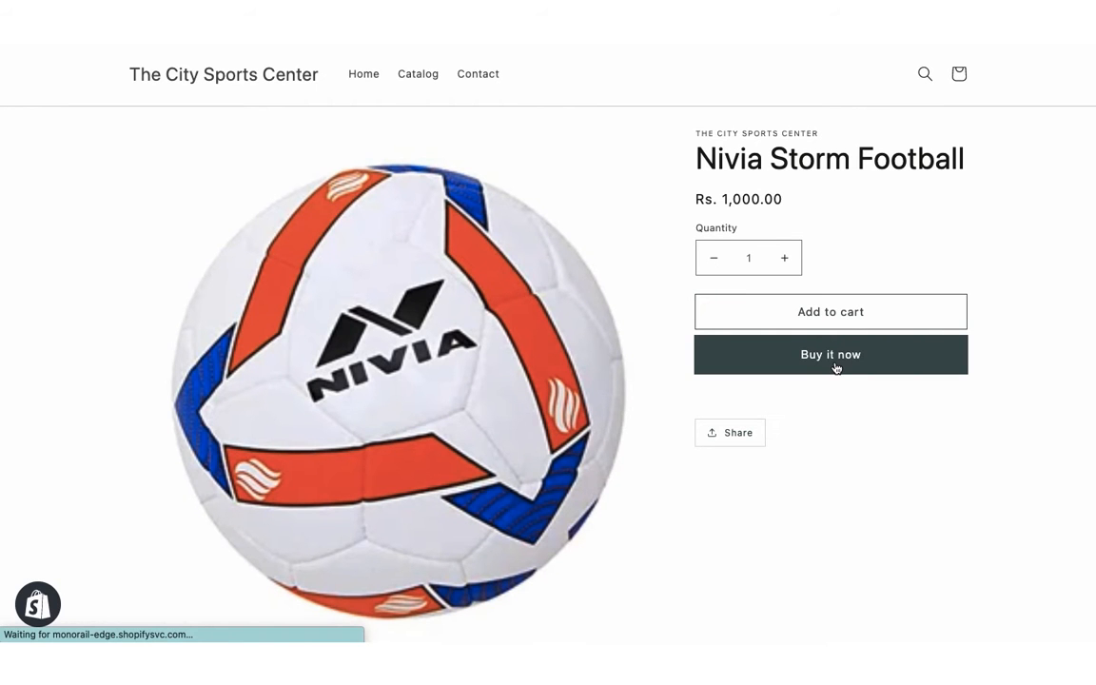
Buy the Nivia Storm Football and complete checkout to the Bengaluru address with free shipping.
left_click(830, 354)
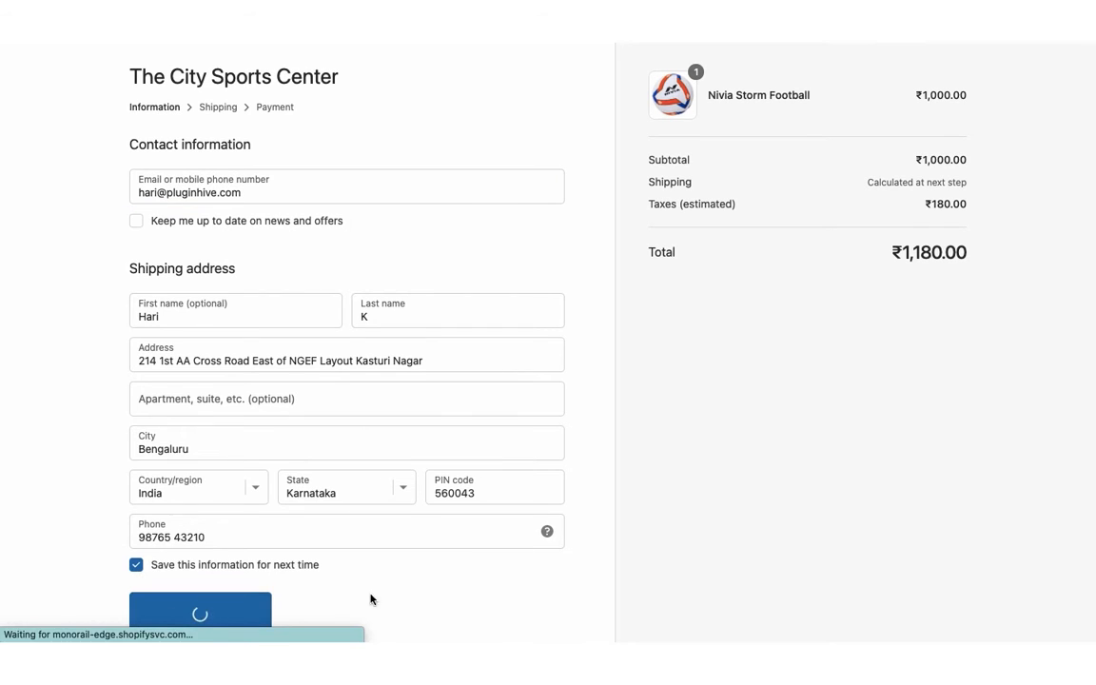
left_click(200, 613)
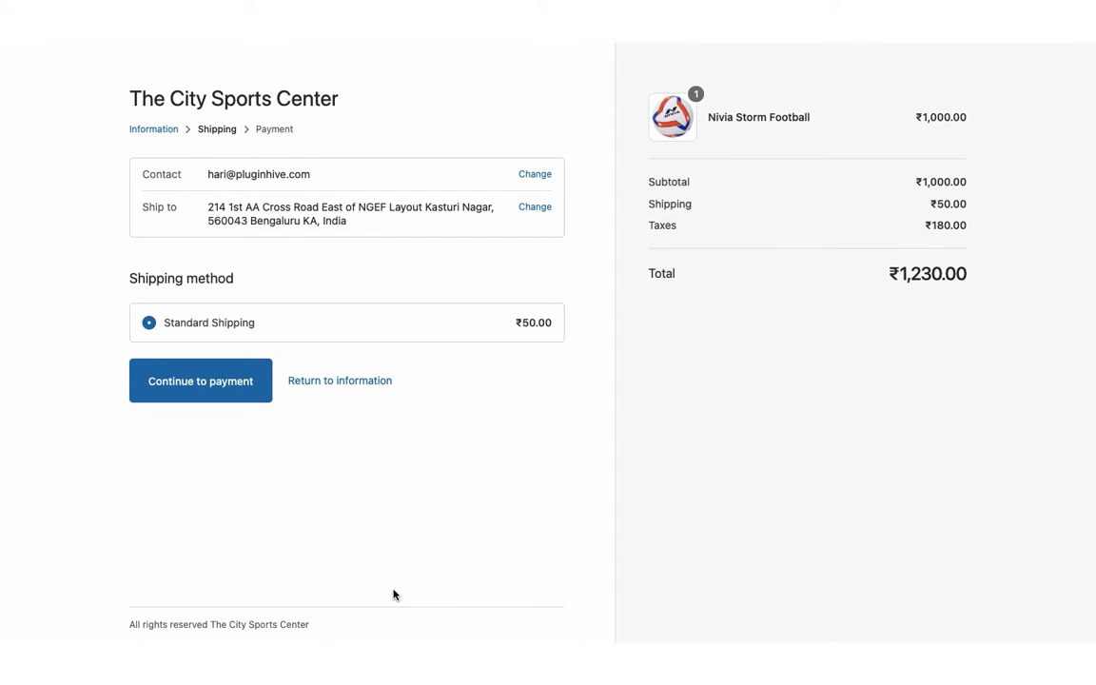
left_click(200, 381)
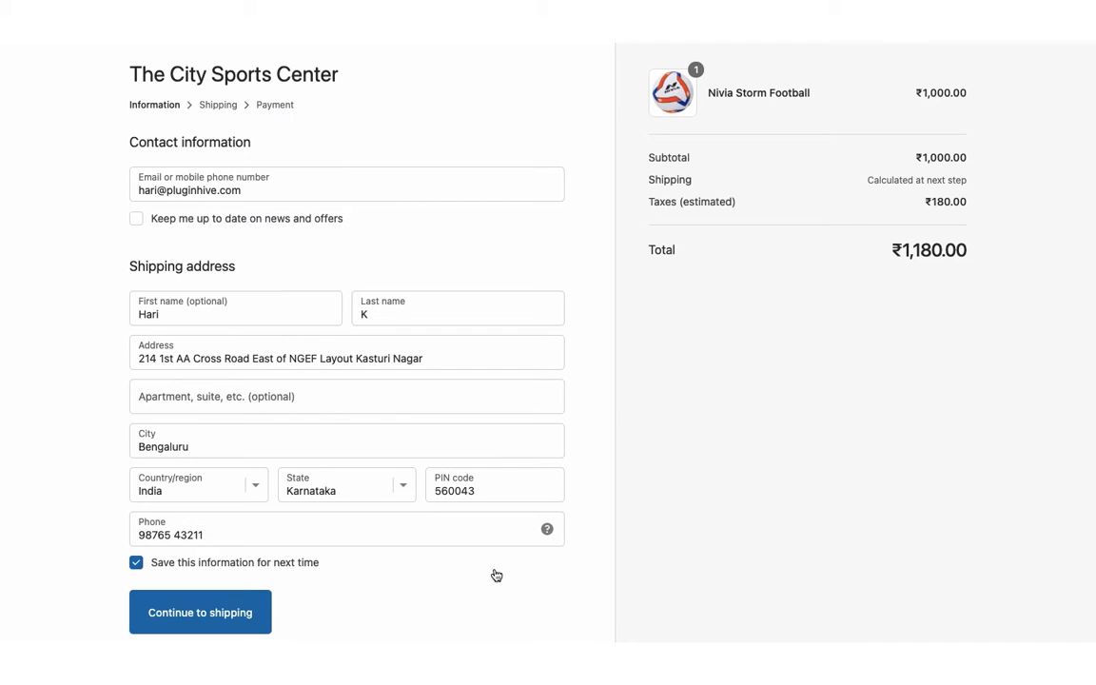
left_click(200, 613)
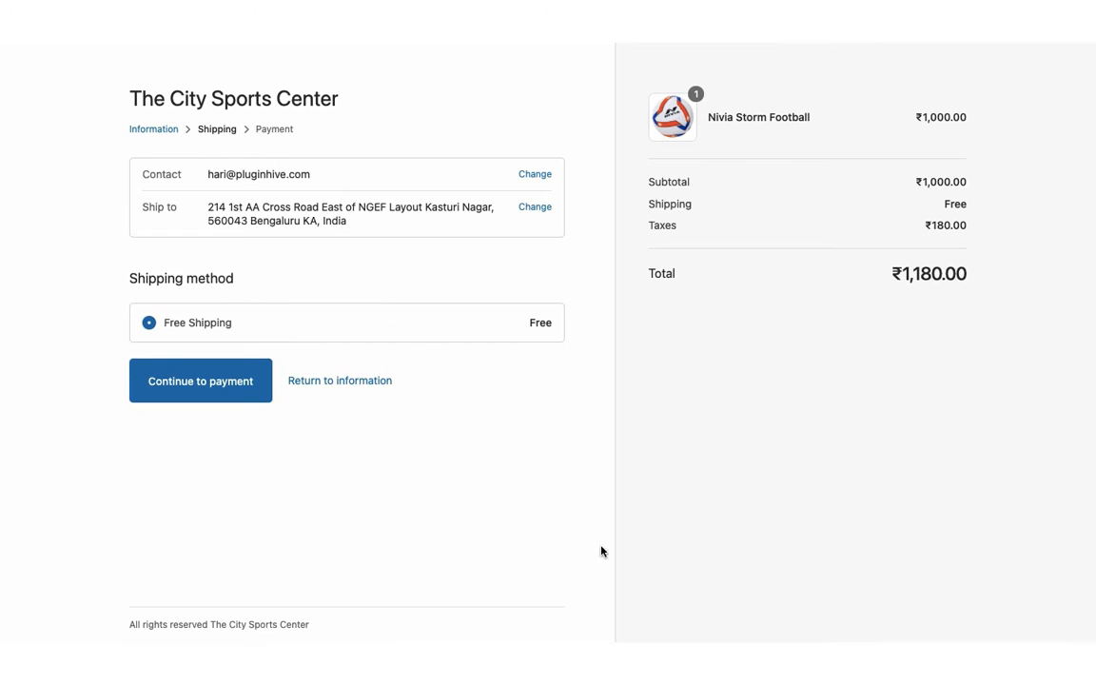
left_click(202, 380)
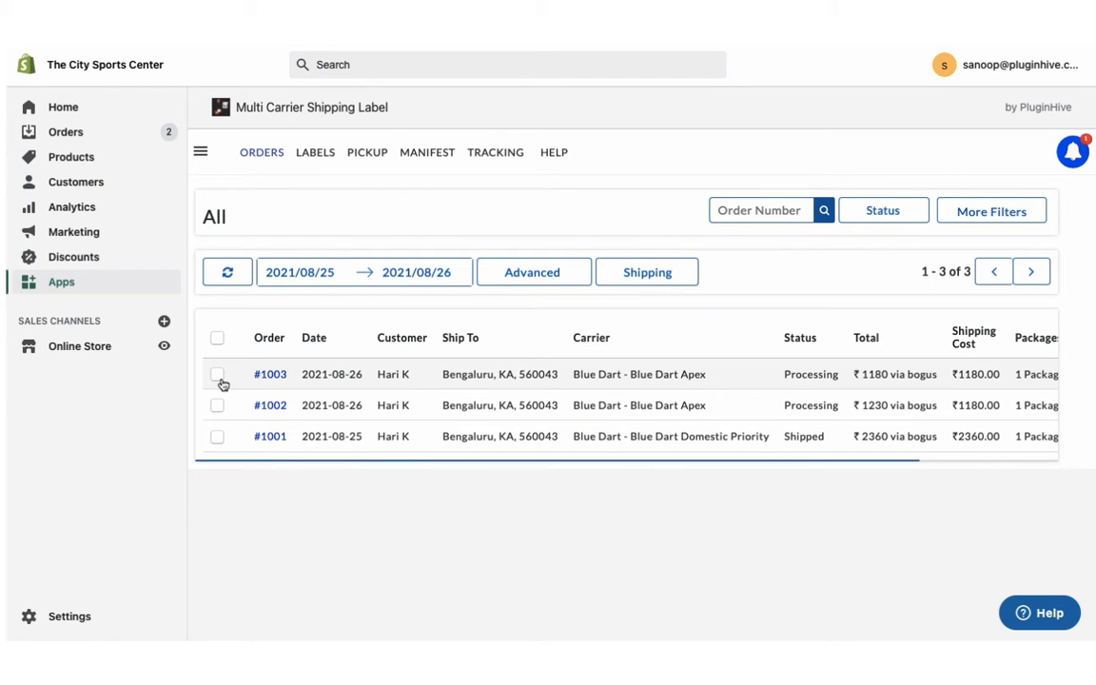
Switch order #1003 to Blue Dart Domestic Priority.
left_click(217, 373)
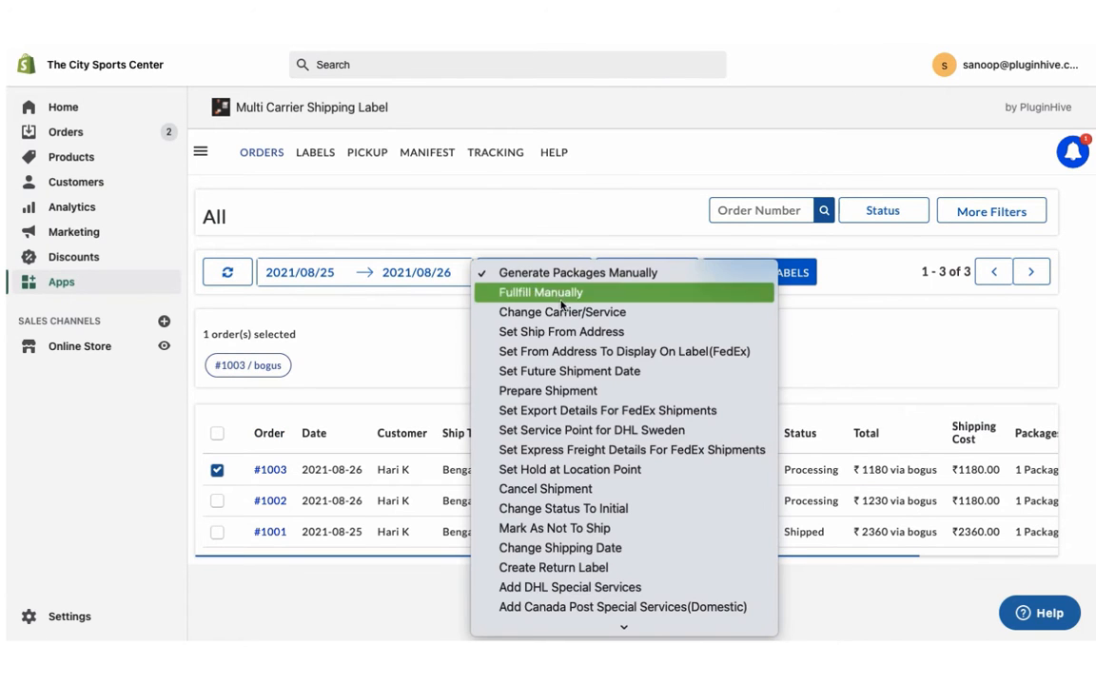
left_click(561, 312)
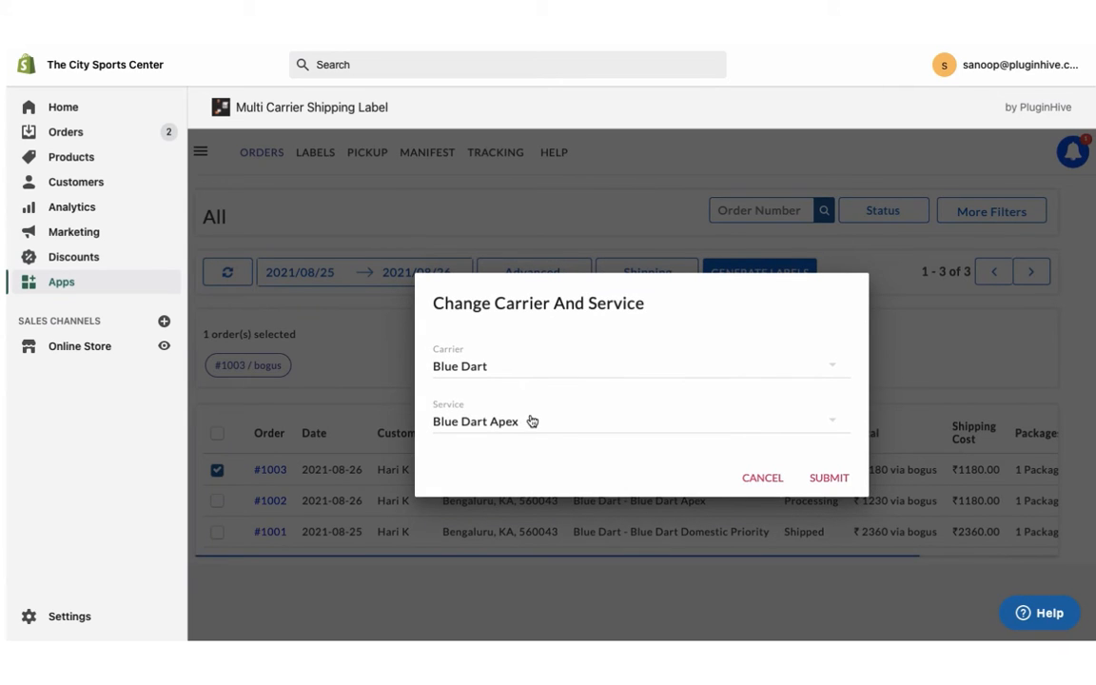
left_click(830, 476)
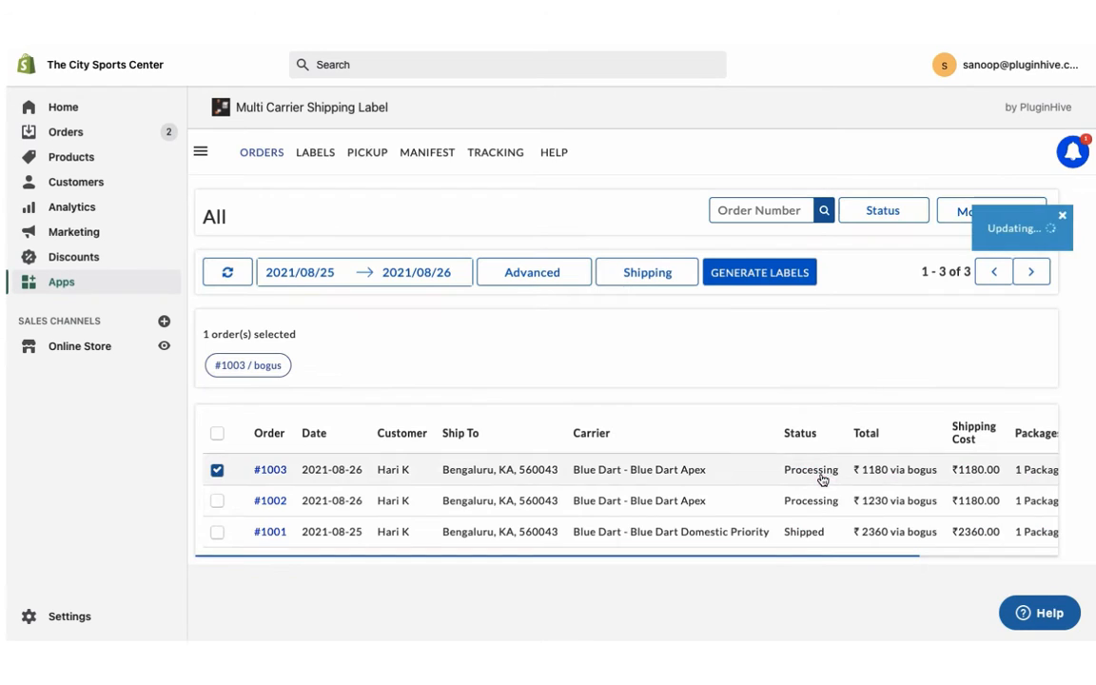
Generate Blue Dart labels for orders #1003 and #1002.
left_click(759, 270)
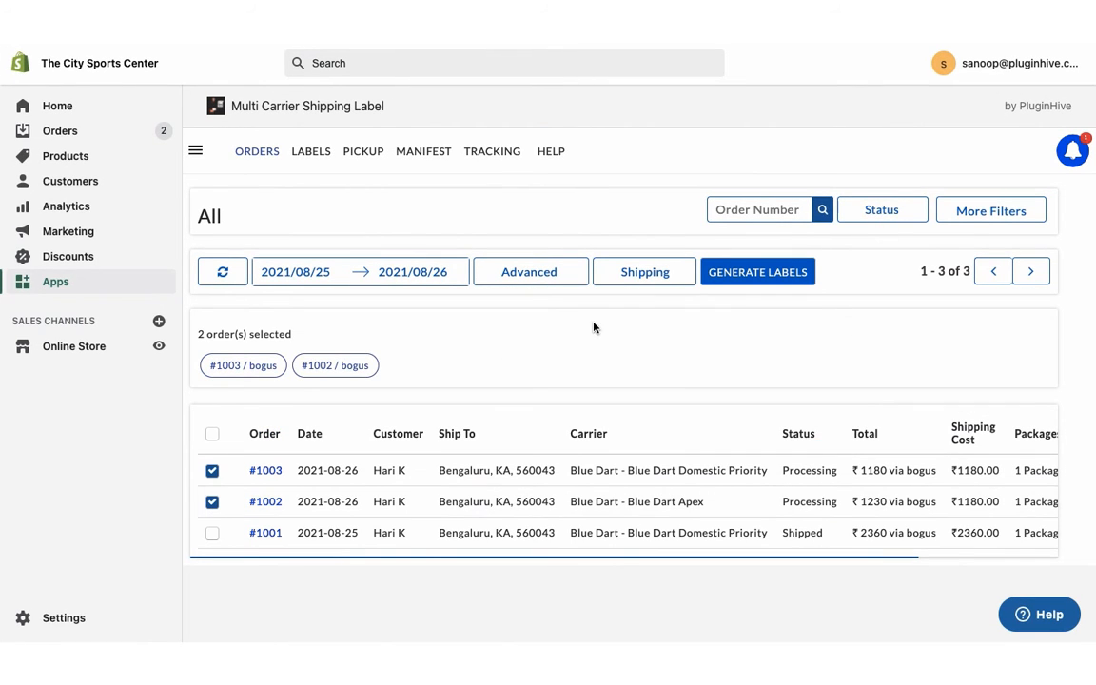
left_click(757, 270)
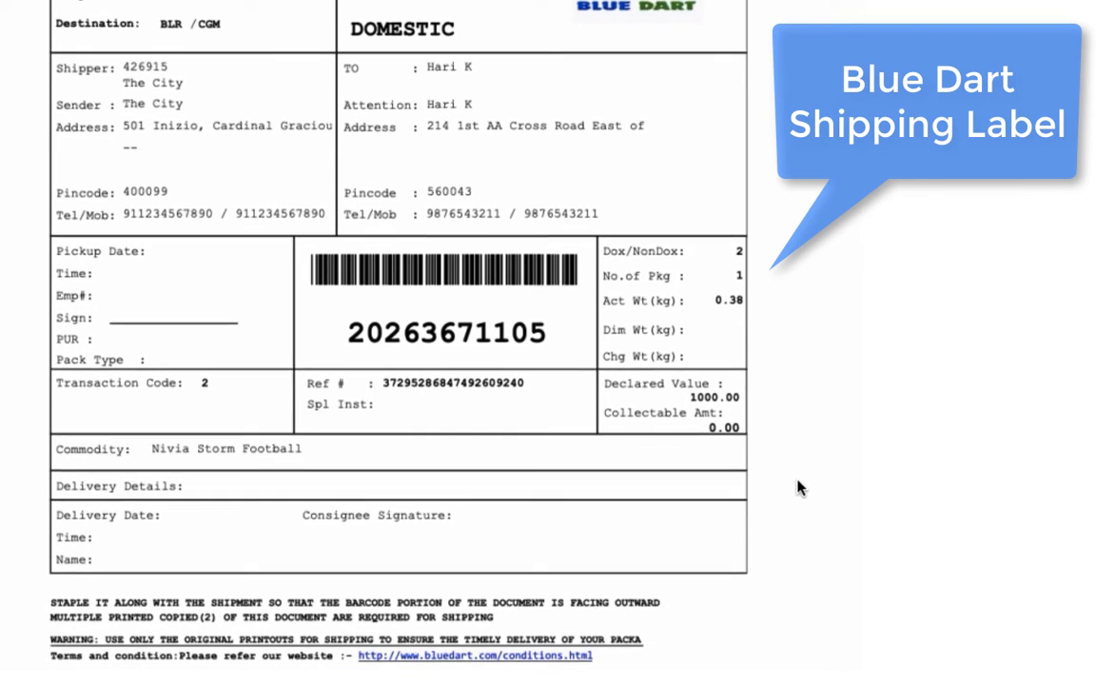
scroll("down", 3)
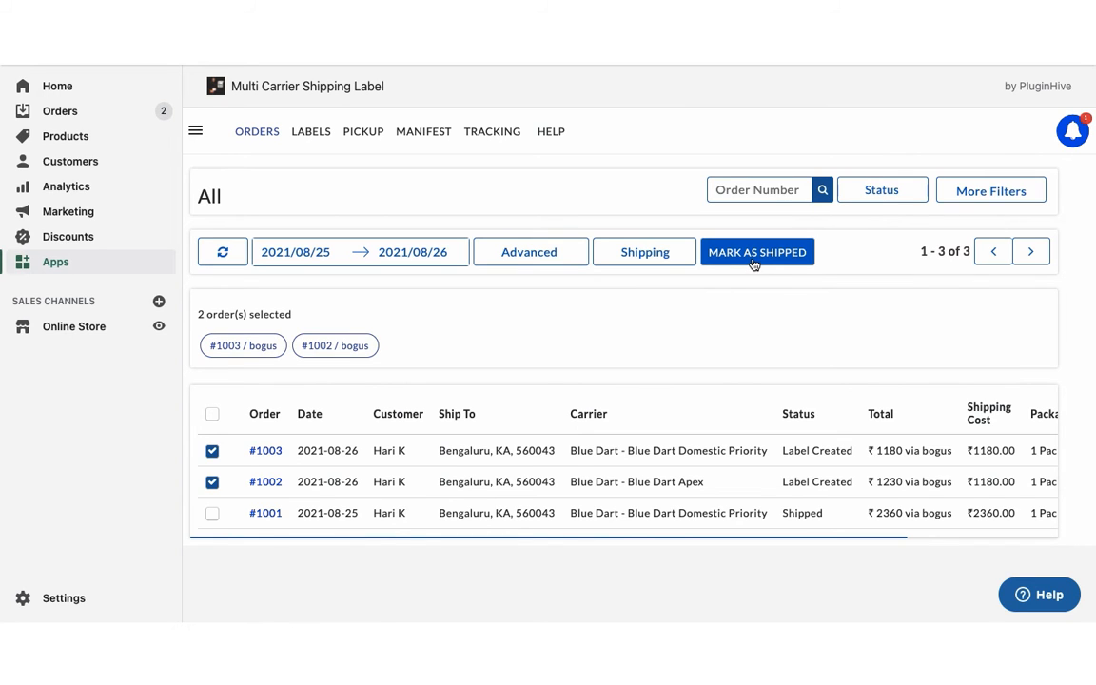
Mark orders #1003 and #1002 as shipped and filter the tracking dashboard by delivery status.
left_click(758, 251)
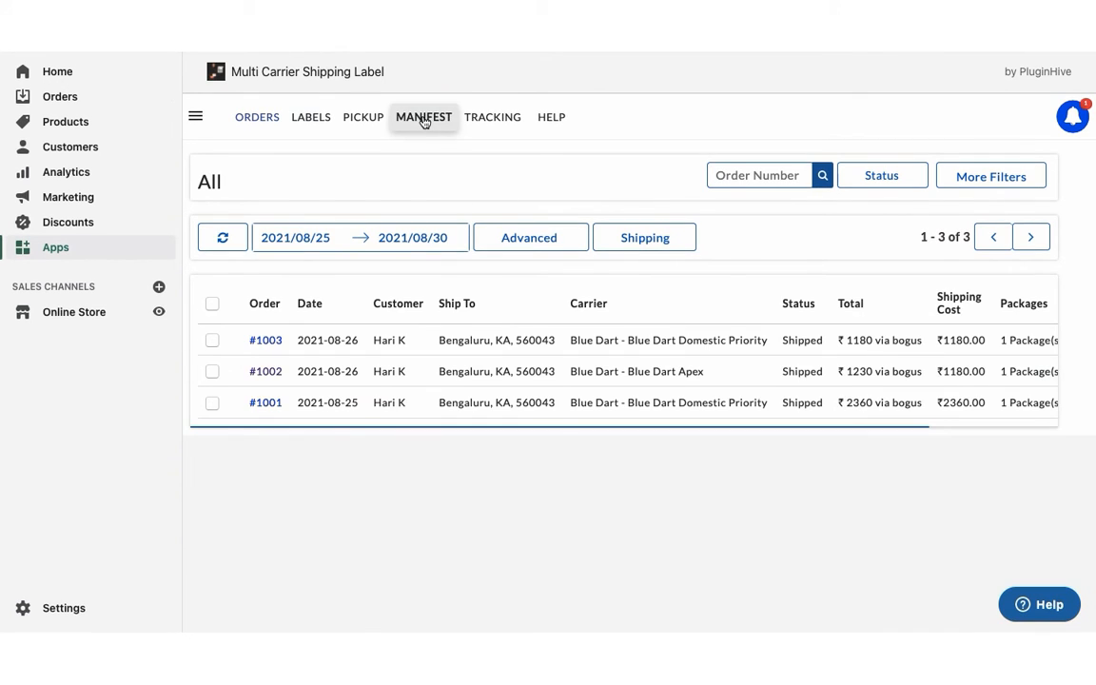
left_click(423, 118)
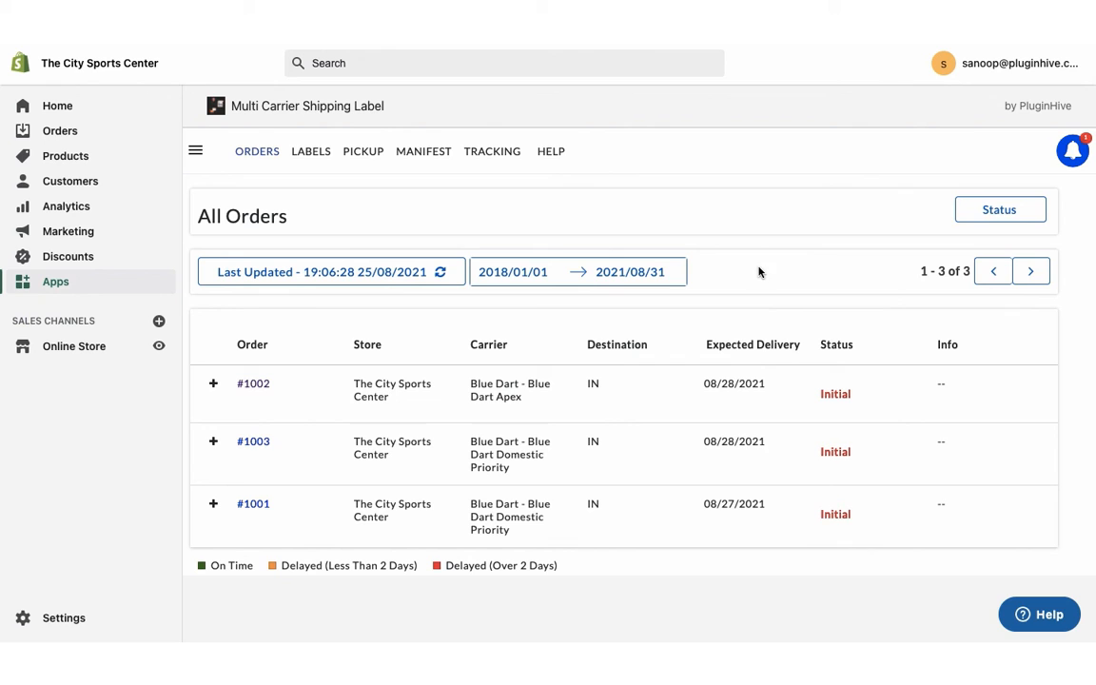
left_click(1000, 209)
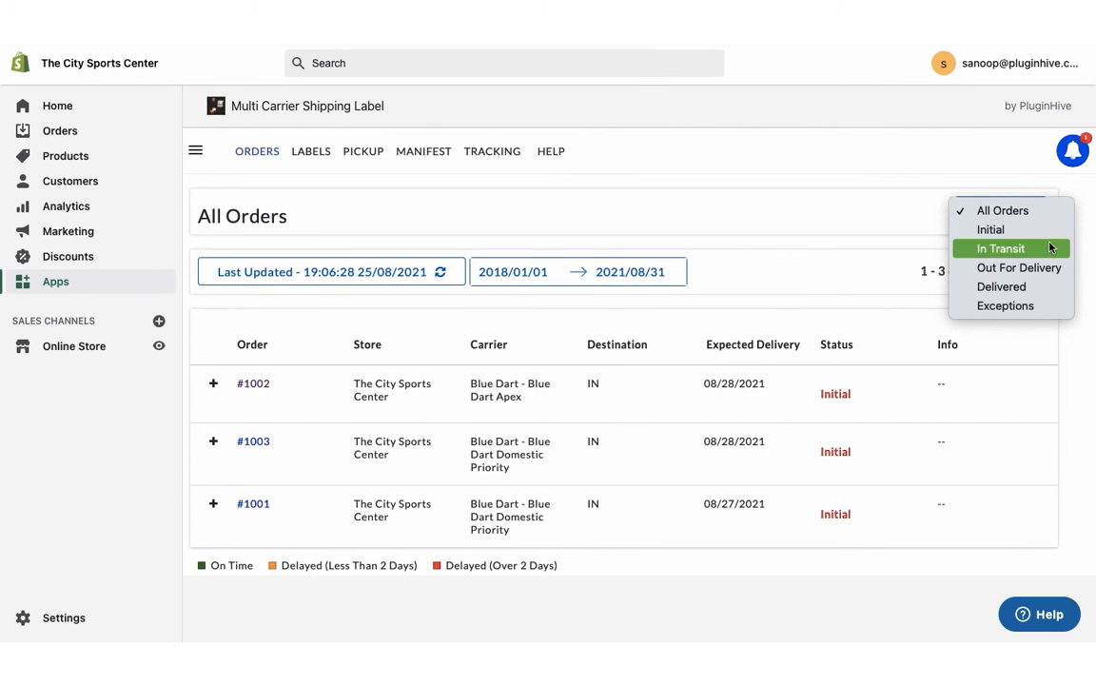